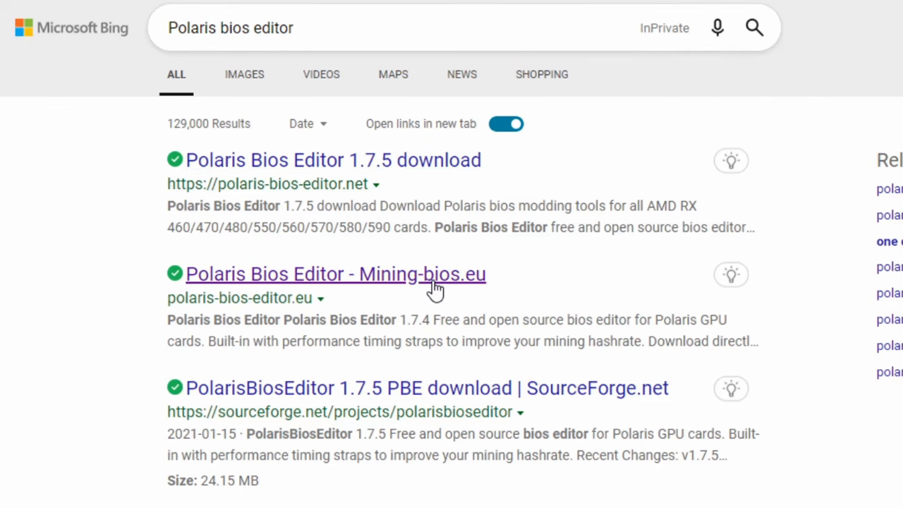
Download PolarisBiosEditor1.7.6.zip from the mining-bios.eu Polaris Bios Editor release page
{"action": "left_click", "coordinate": [336, 274]}
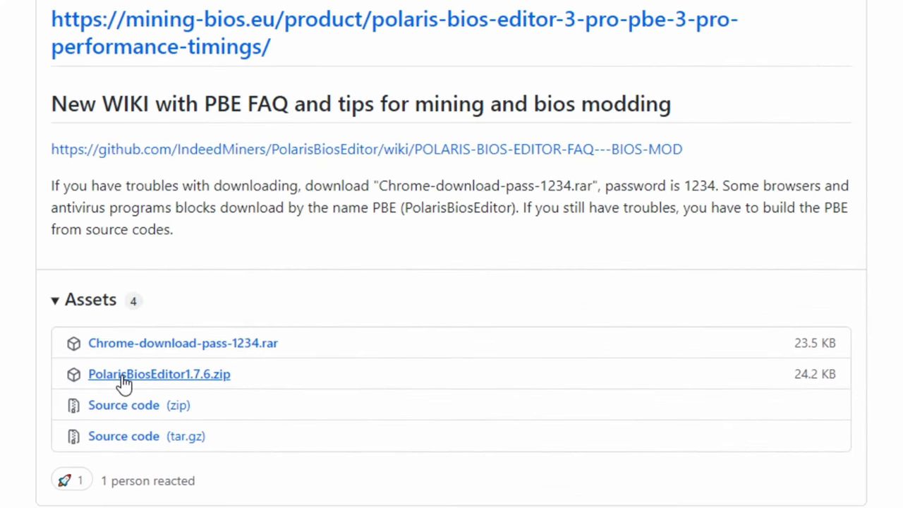
{"action": "left_click", "coordinate": [159, 374]}
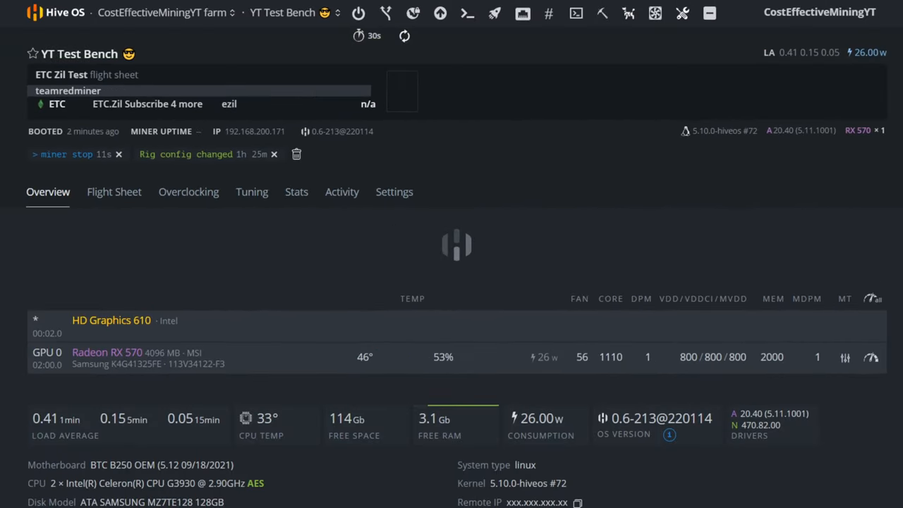
Download the VBIOS of GPU 0 (Radeon RX 570) from the rig's Overclocking settings
{"action": "left_click", "coordinate": [189, 192]}
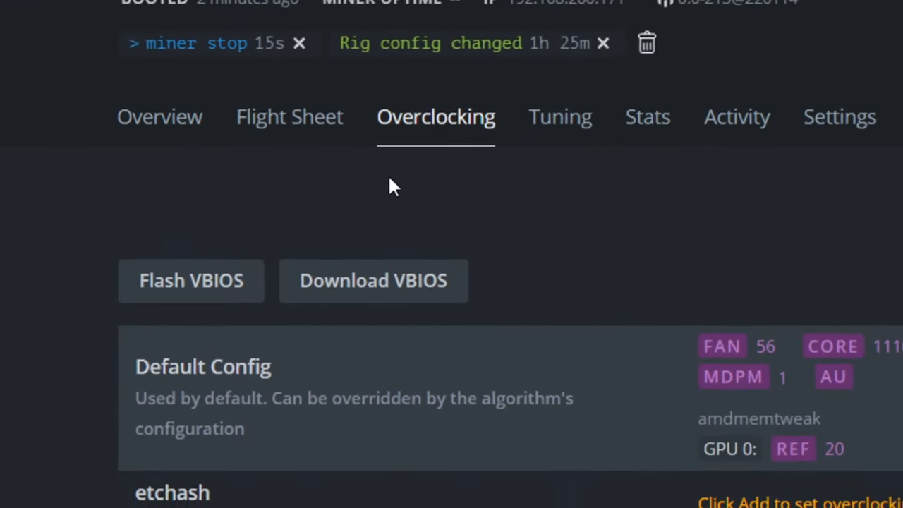
{"action": "left_click", "coordinate": [372, 281]}
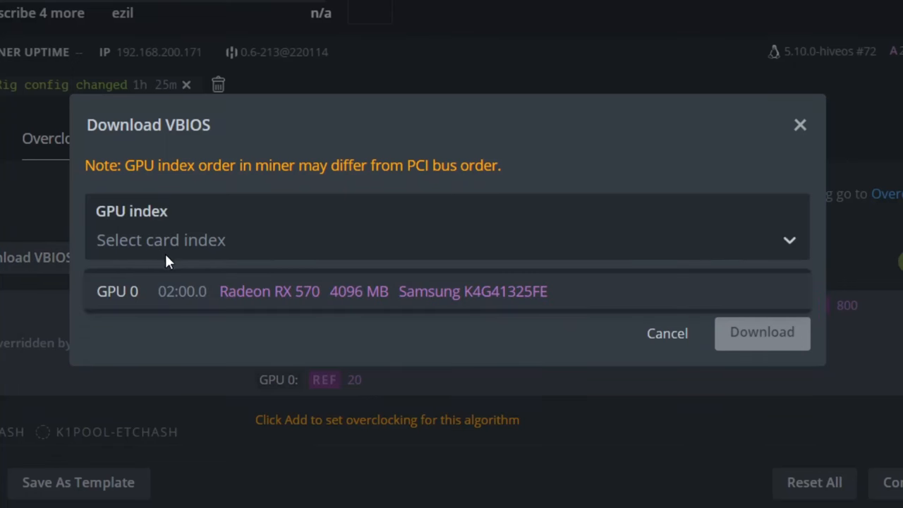
{"action": "left_click", "coordinate": [666, 333]}
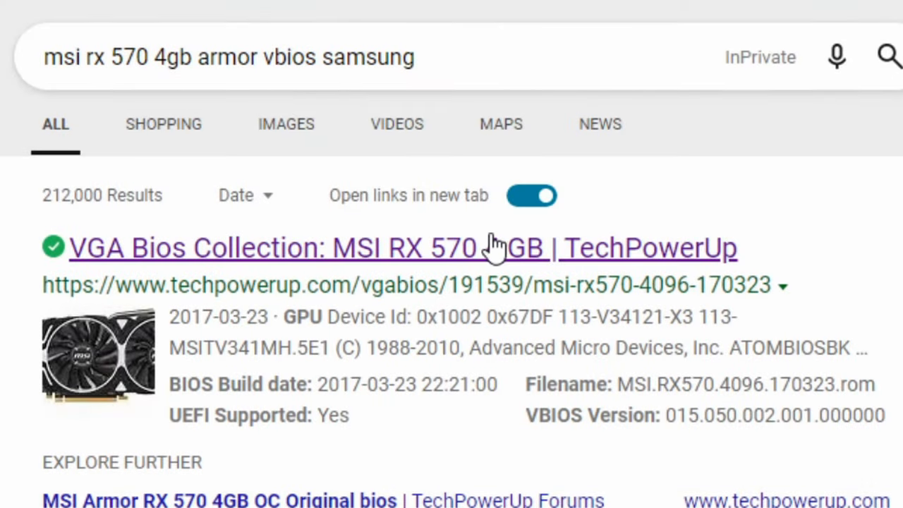
Scroll TechPowerUp's MSI RX 570 4GB Armor OC BIOS page to its Memory Timings section
{"action": "scroll", "scroll_direction": "down", "scroll_amount": 3}
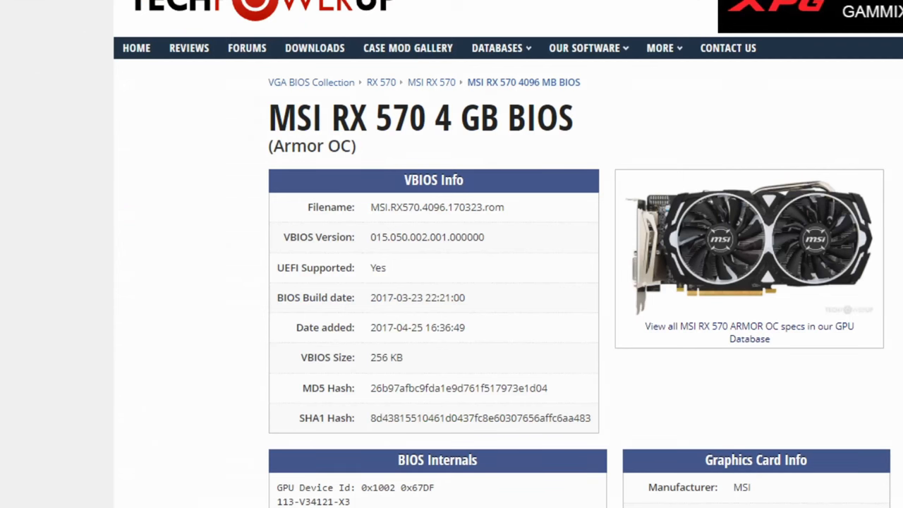
{"action": "scroll", "scroll_direction": "down", "scroll_amount": 3}
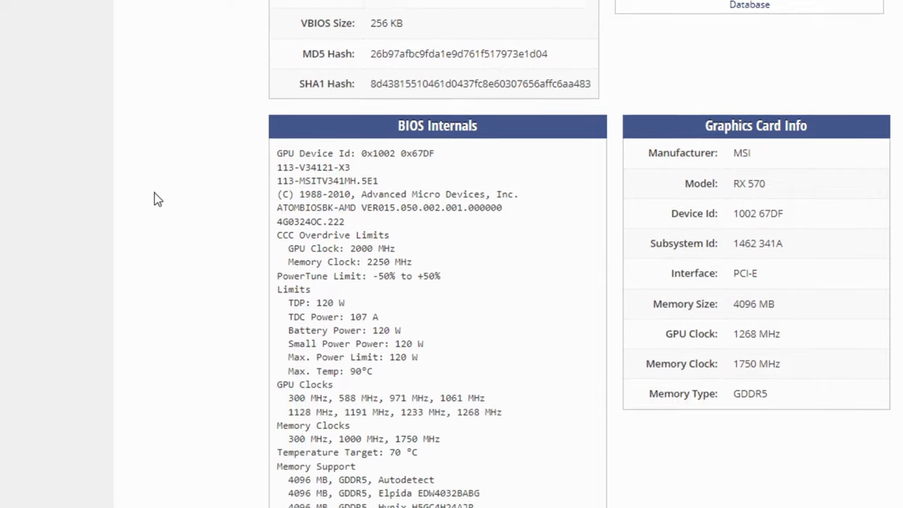
{"action": "scroll", "scroll_direction": "down", "scroll_amount": 3}
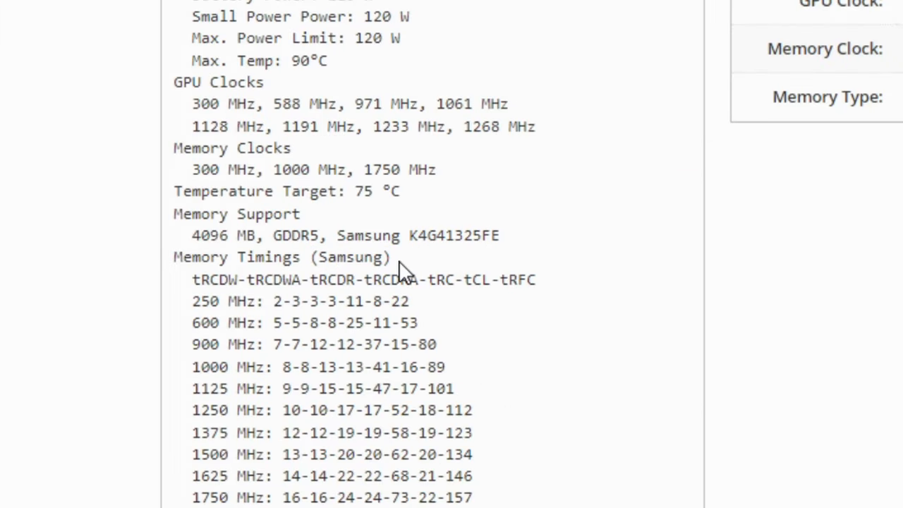
{"action": "scroll", "scroll_direction": "down", "scroll_amount": 3}
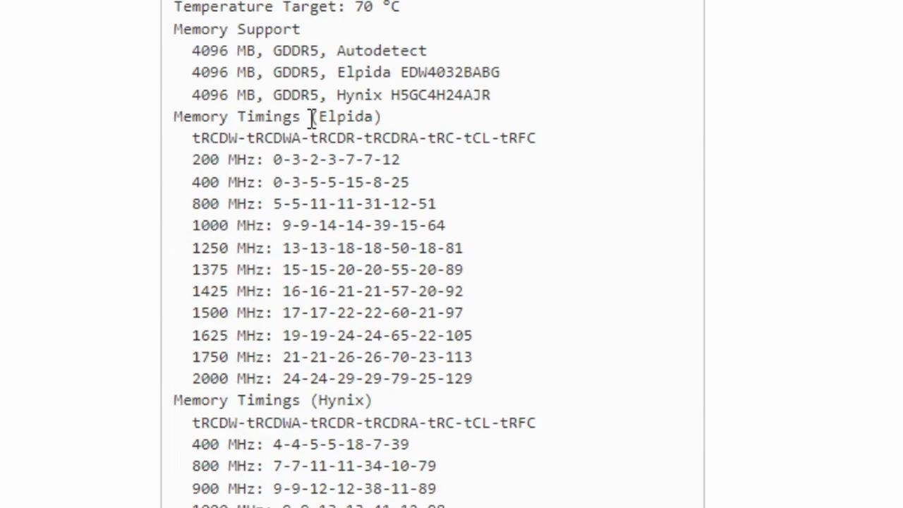
{"action": "double_click", "coordinate": [346, 116]}
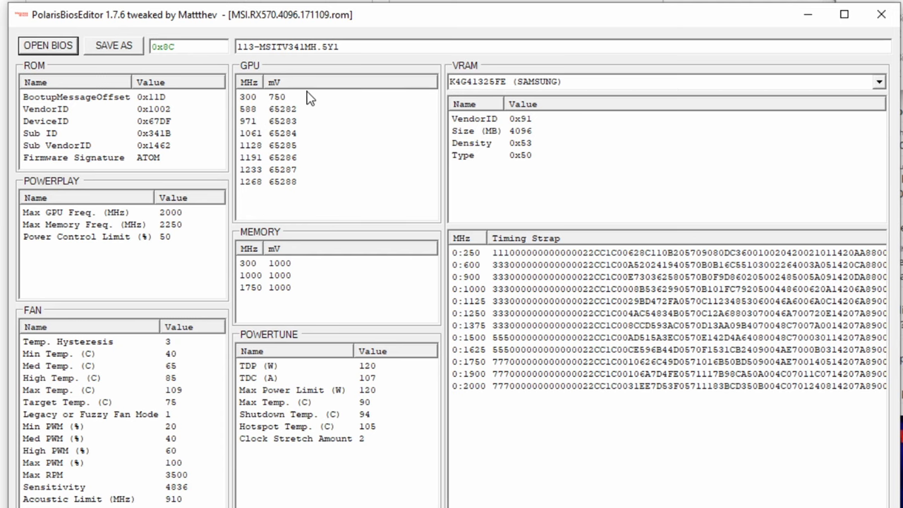
{"action": "mouse_move", "coordinate": [323, 196]}
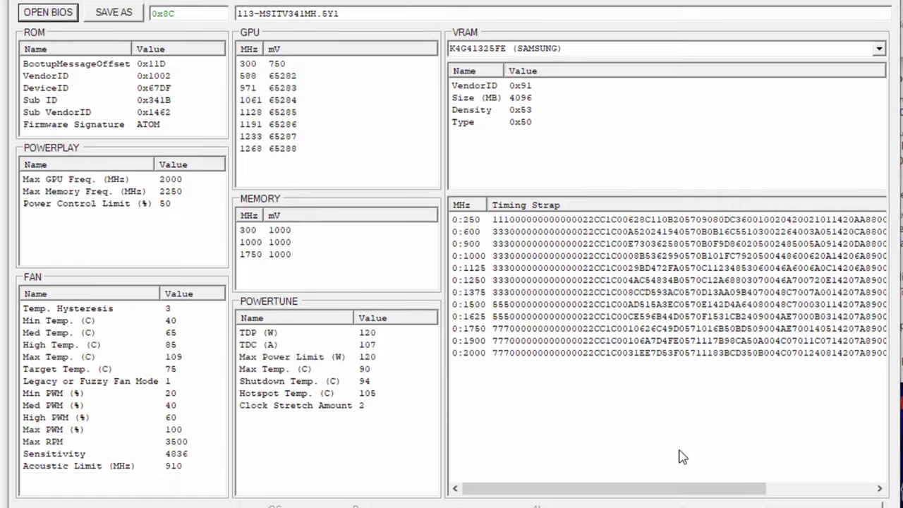
Apply the one-click timing patch, answer the Uber-mix prompt, and save as 'MSIarmorSams' ROM
{"action": "scroll", "scroll_direction": "down", "scroll_amount": 3}
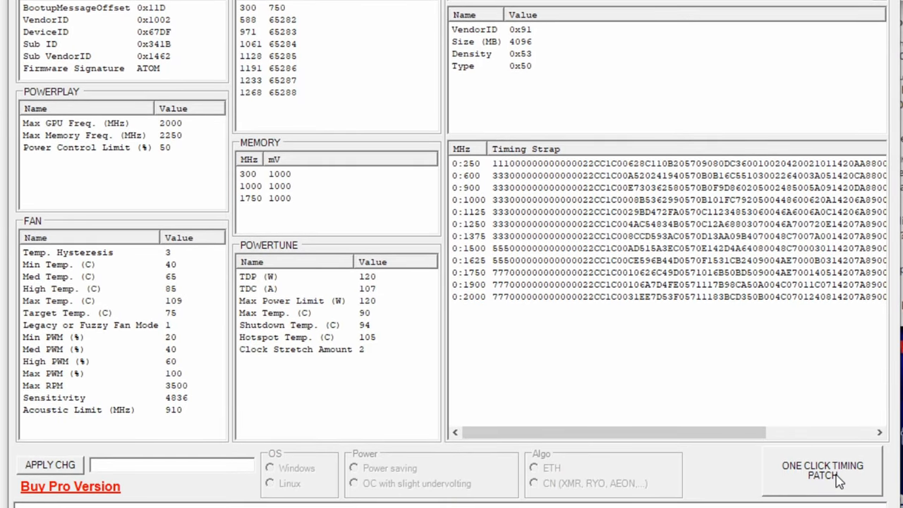
{"action": "left_click", "coordinate": [822, 470]}
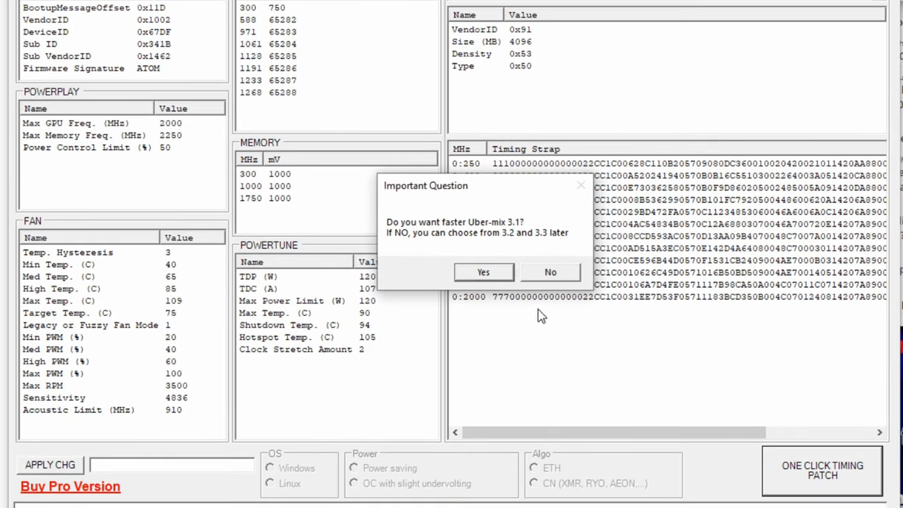
{"action": "left_click", "coordinate": [483, 272]}
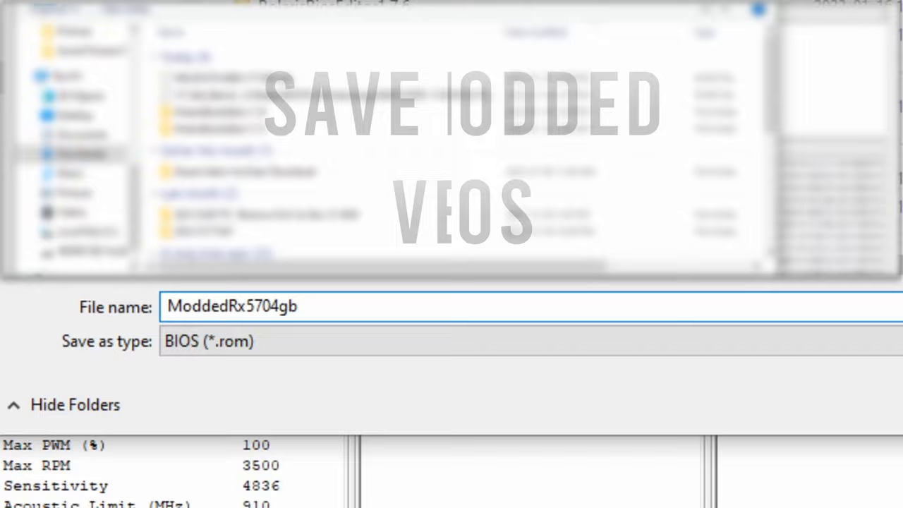
{"action": "type", "text": "MSIarmorSams"}
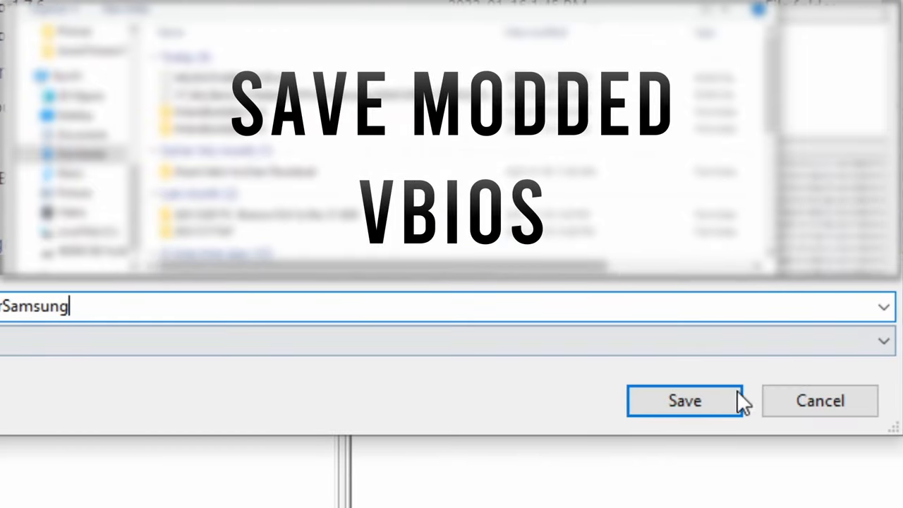
{"action": "left_click", "coordinate": [684, 400]}
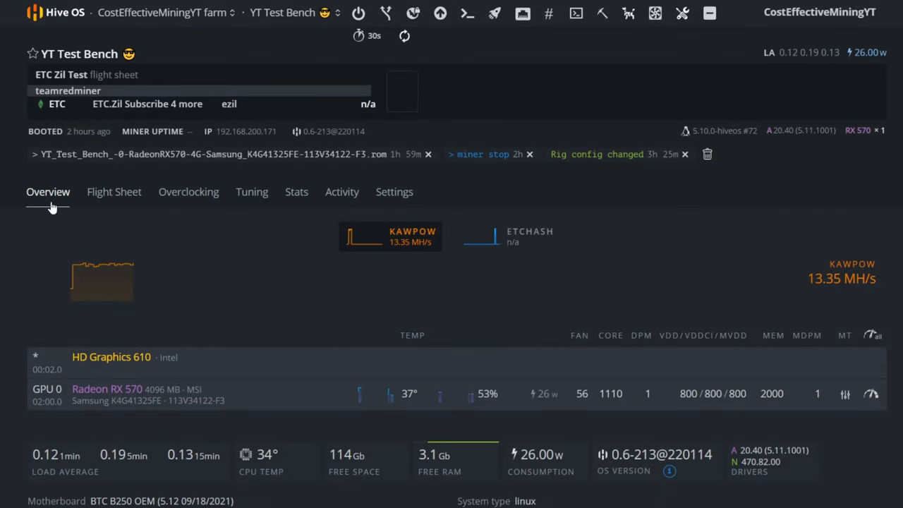
Upload ModdedRx5704gbMSIarmorSamsung.rom and flash it onto GPU 0 via Flash VBIOS
{"action": "left_click", "coordinate": [188, 191]}
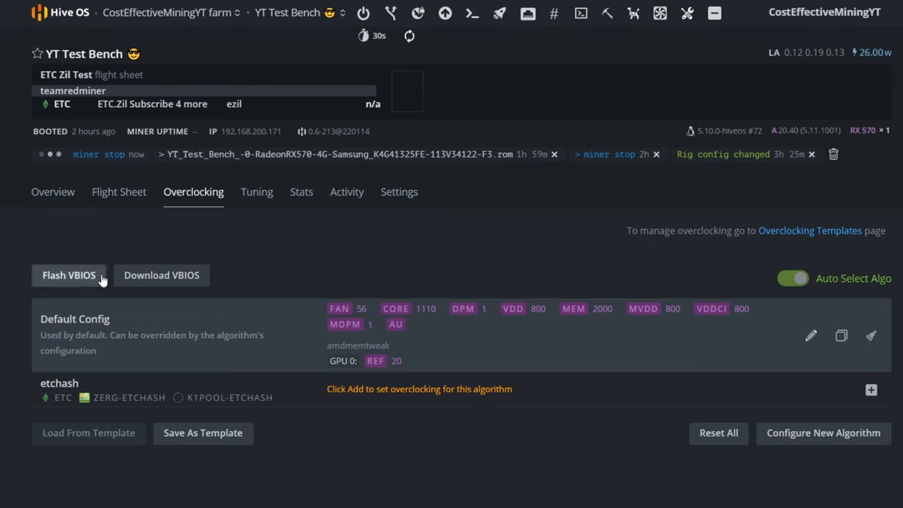
{"action": "left_click", "coordinate": [69, 275]}
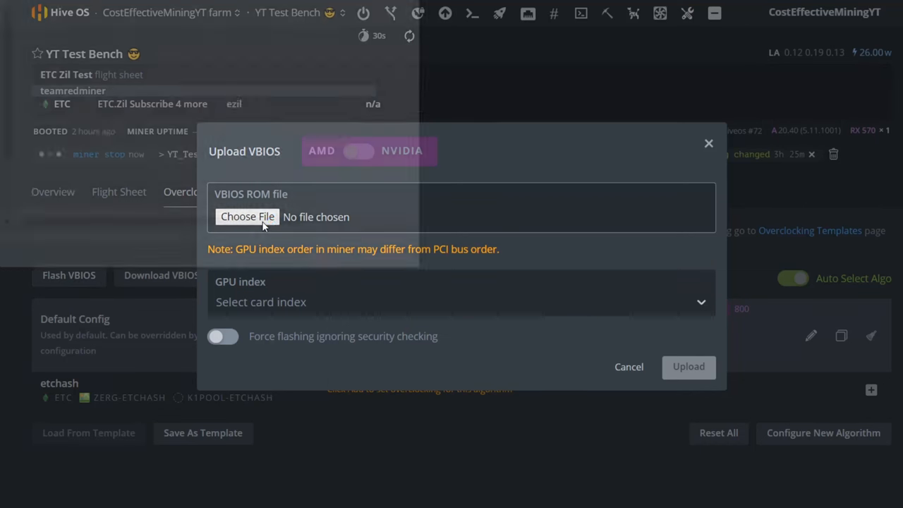
{"action": "left_click", "coordinate": [247, 216]}
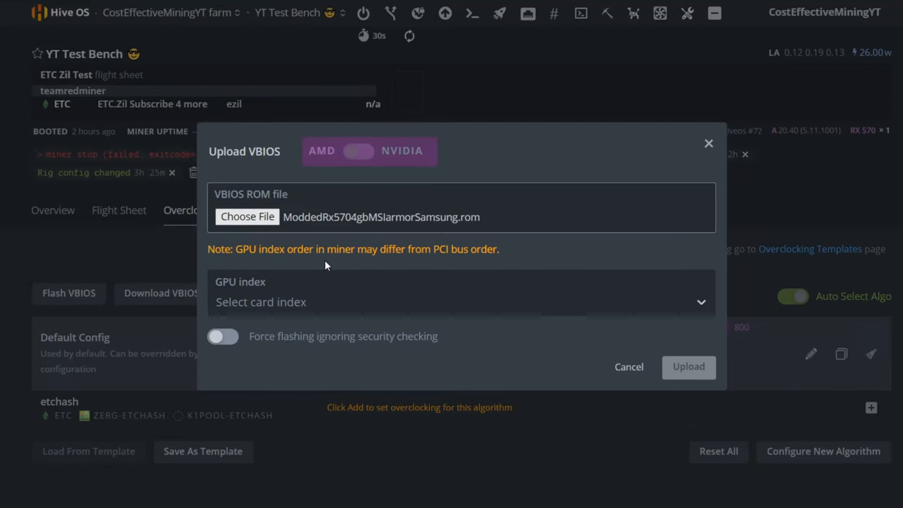
{"action": "left_click", "coordinate": [462, 302]}
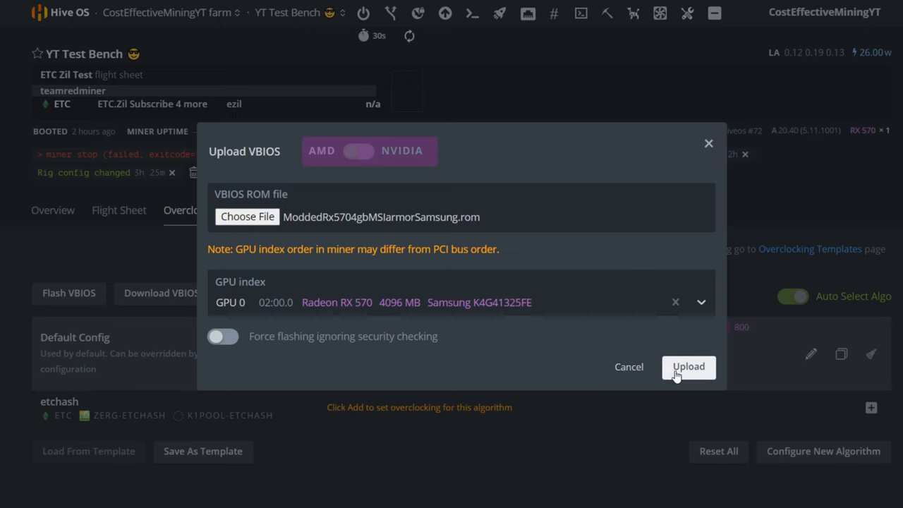
{"action": "left_click", "coordinate": [688, 367]}
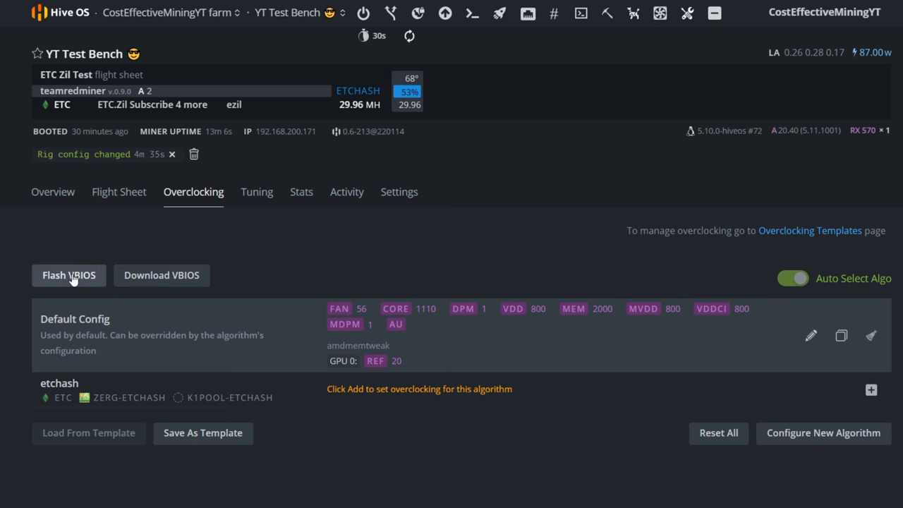
Flash StockGPUVbiosthatwedownloaded.rom onto GPU 0, then reboot the rig
{"action": "left_click", "coordinate": [68, 276]}
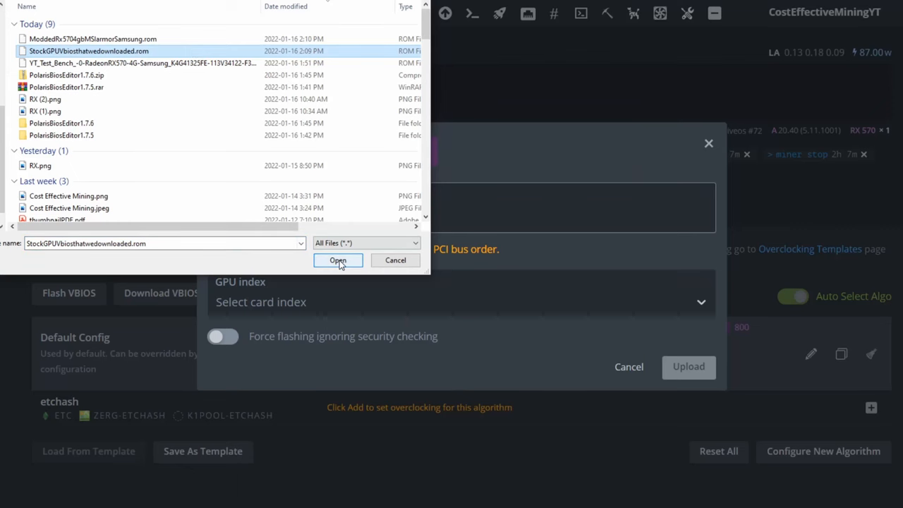
{"action": "left_click", "coordinate": [338, 260]}
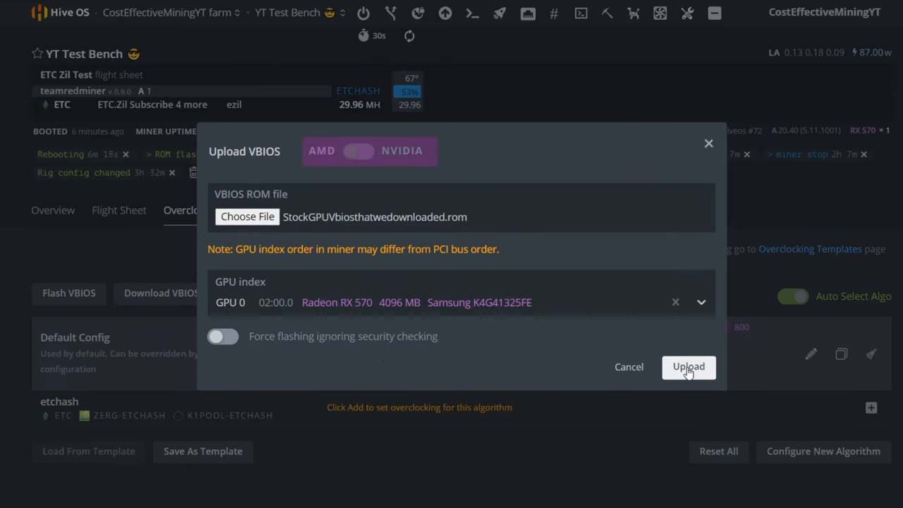
{"action": "left_click", "coordinate": [688, 366]}
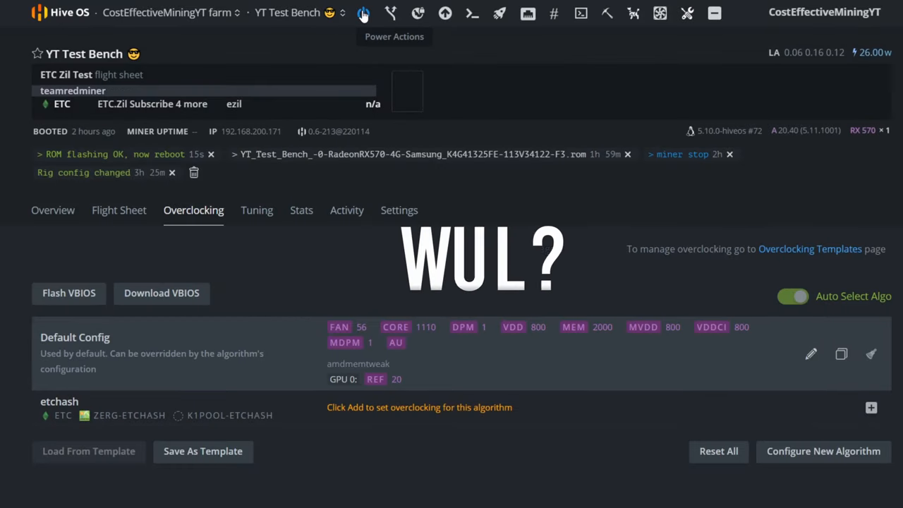
{"action": "left_click", "coordinate": [363, 13]}
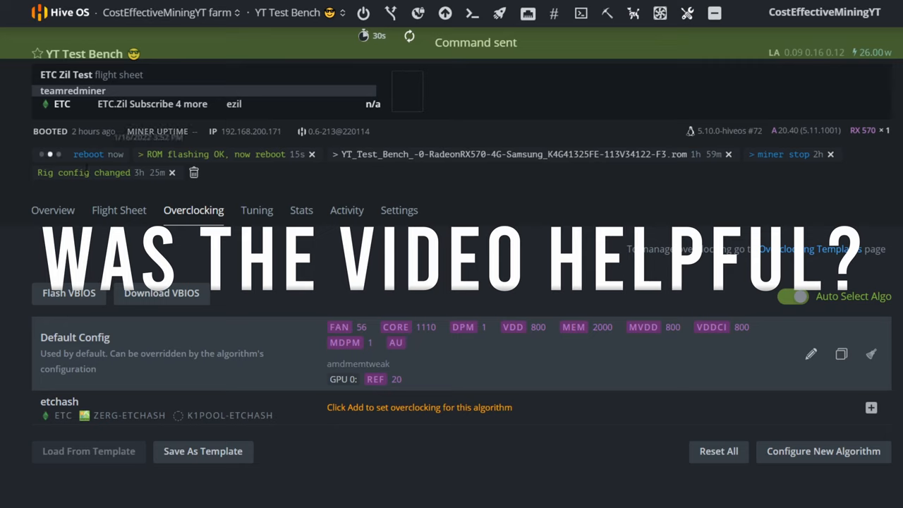